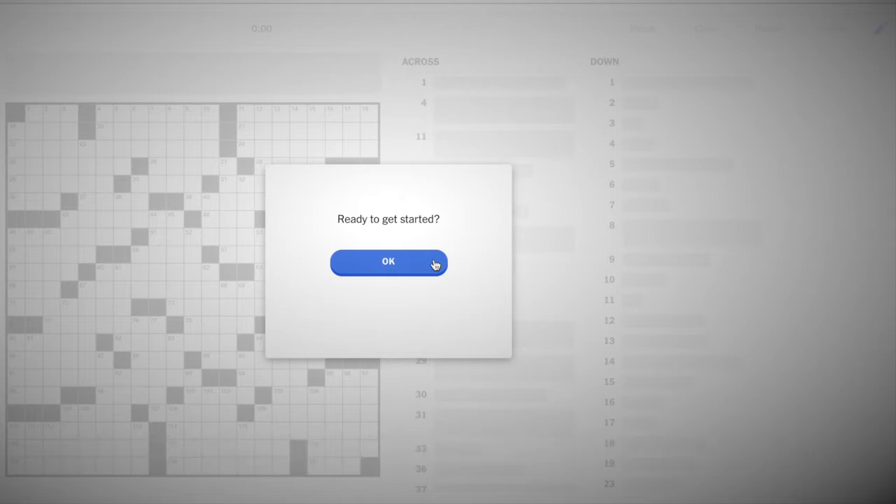
Dismiss the 'Ready to get started?' prompt to start the Sunday puzzle timer.
left_click(388, 262)
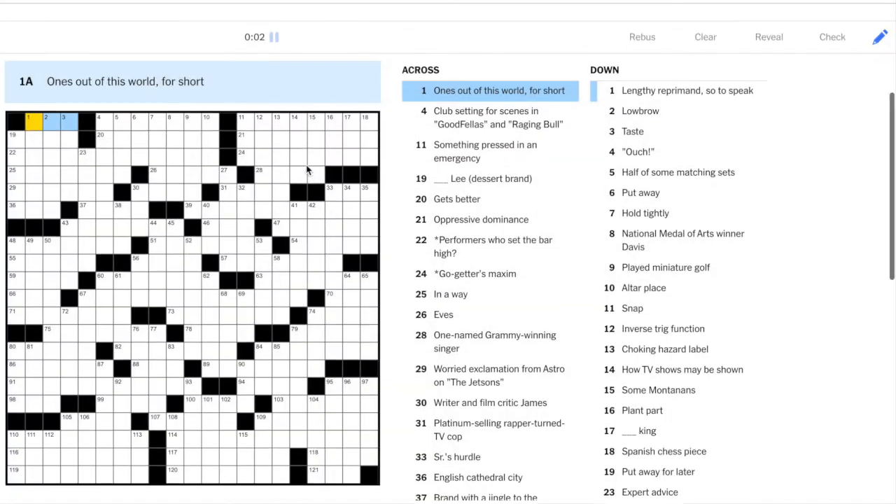
Enter ETS, SARA, TRAP, OF SORTS and RUH ROH across the top-left corner.
scroll("up", 3)
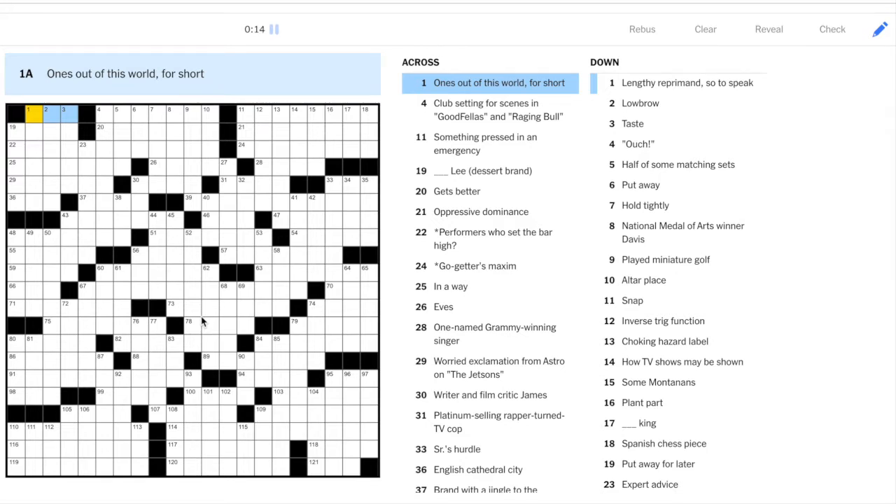
type("ETS")
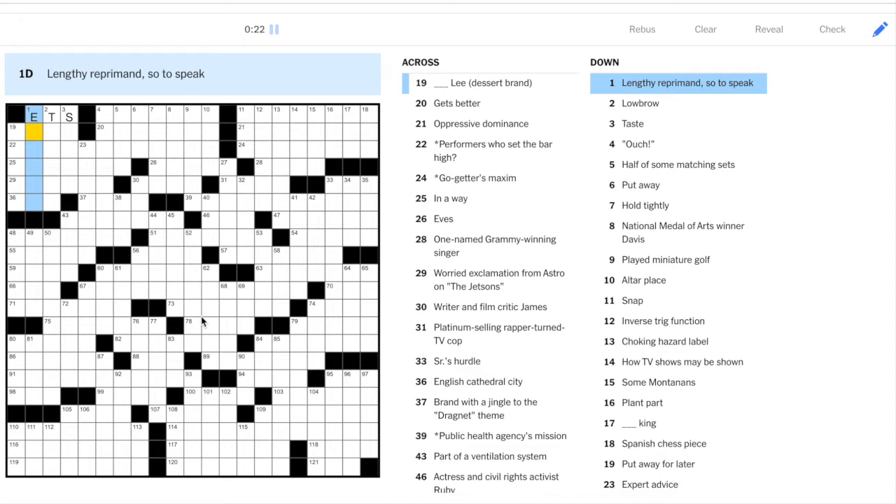
type("ARFUL")
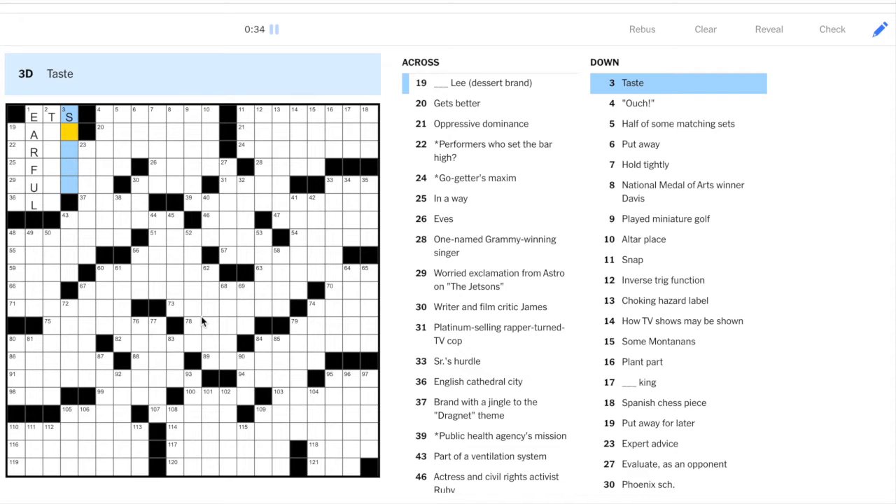
left_click(14, 133)
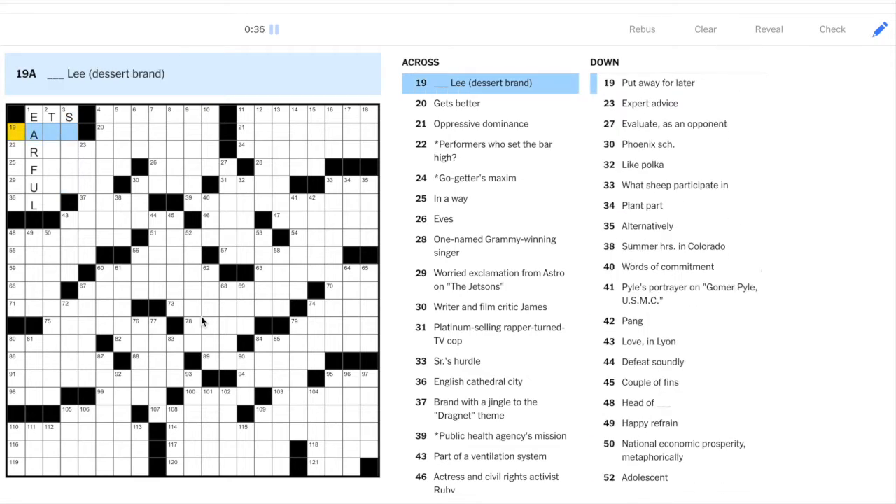
type("SARA")
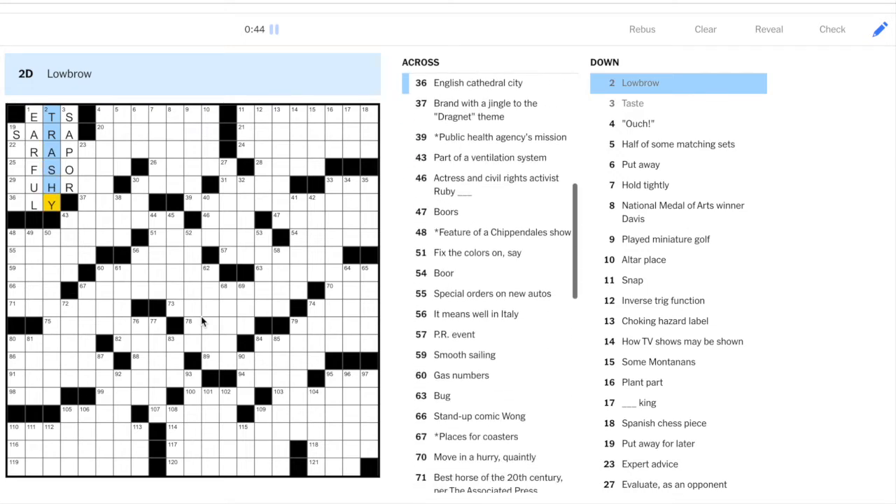
left_click(14, 204)
type("E")
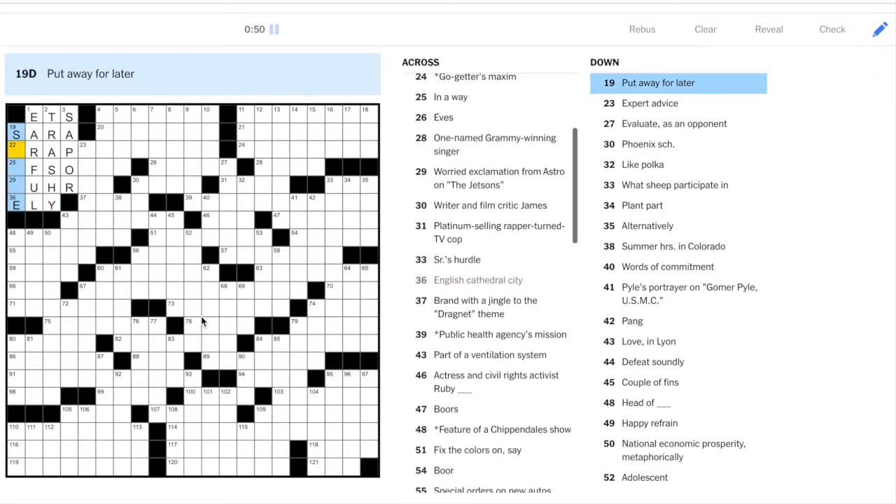
scroll("up", 3)
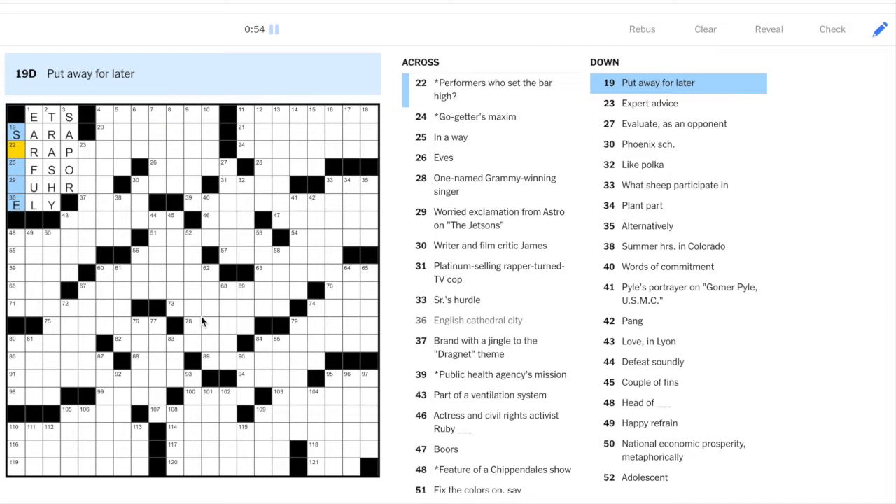
scroll("down", 3)
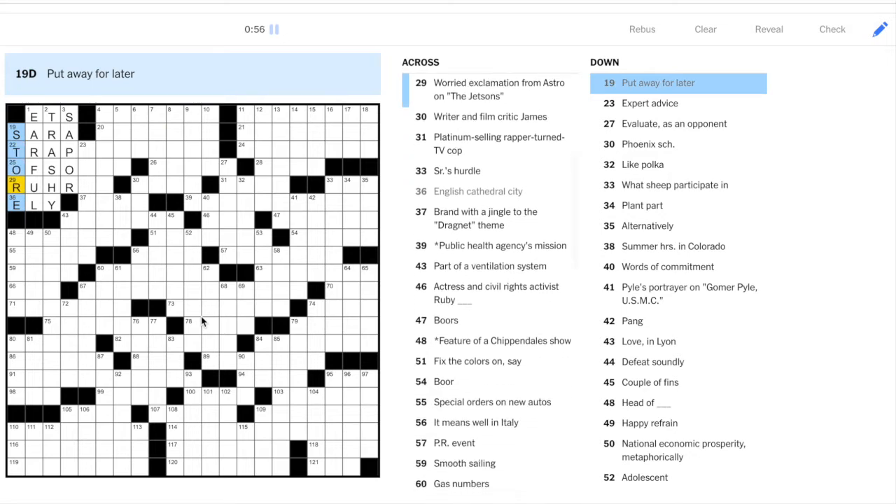
left_click(66, 187)
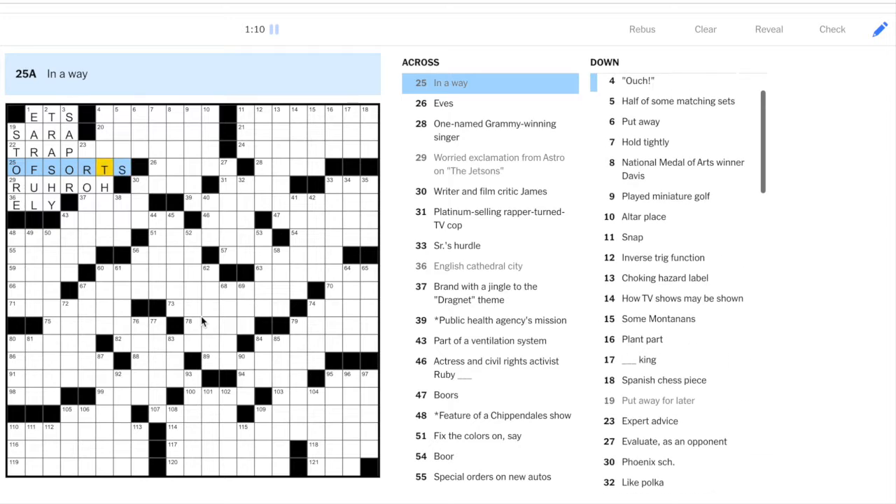
Add TUMS, MDT, ASU, AGEE, PUTTED and APSE toward the top center.
left_click(87, 150)
type("PROTIPS")
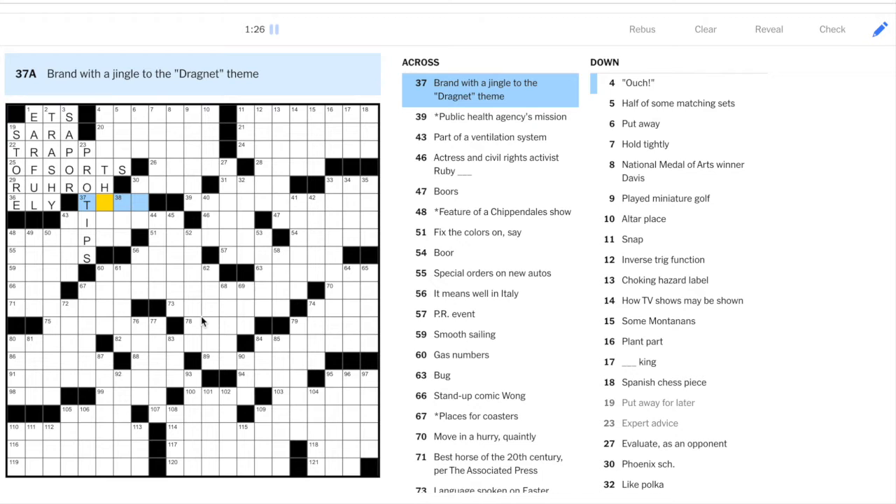
left_click(121, 203)
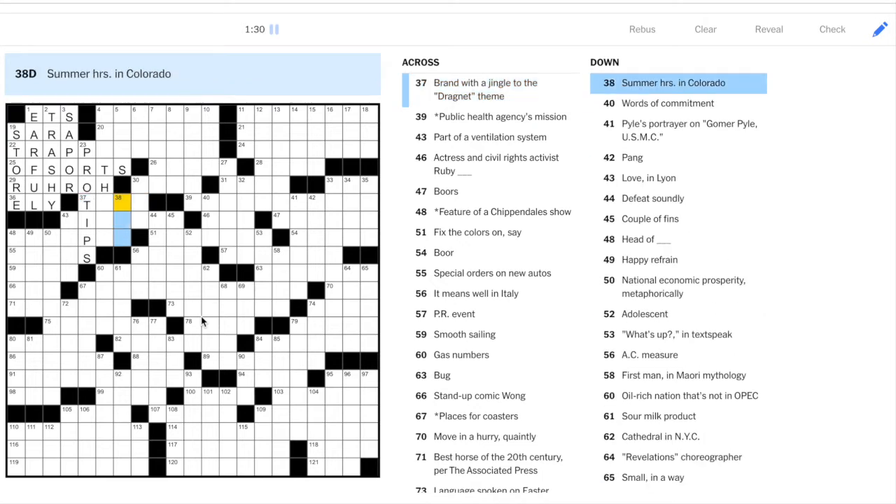
type("MDT")
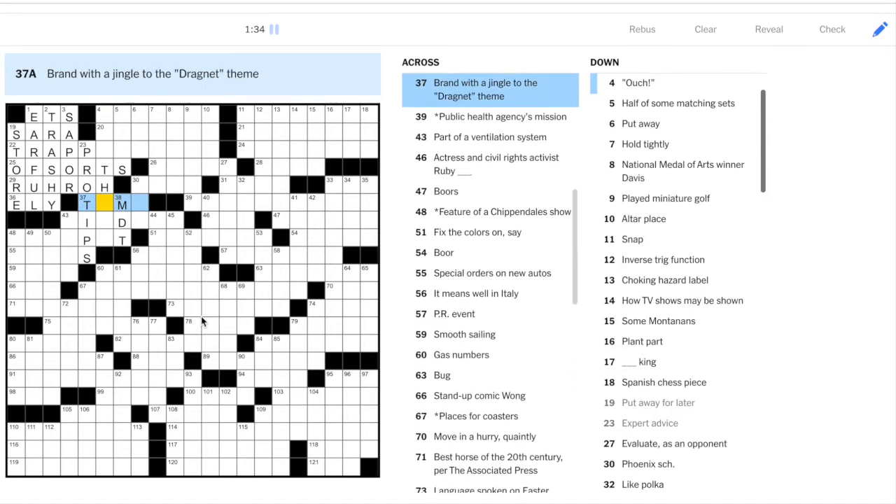
type("UMS")
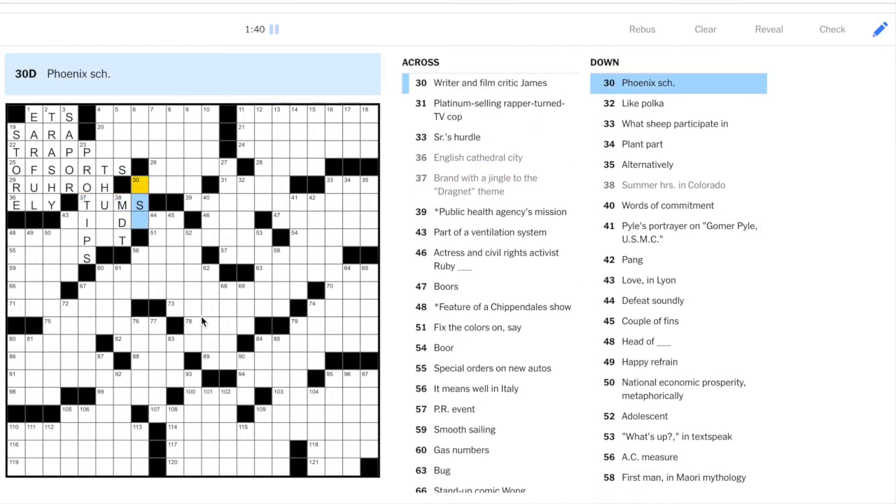
type("ASU")
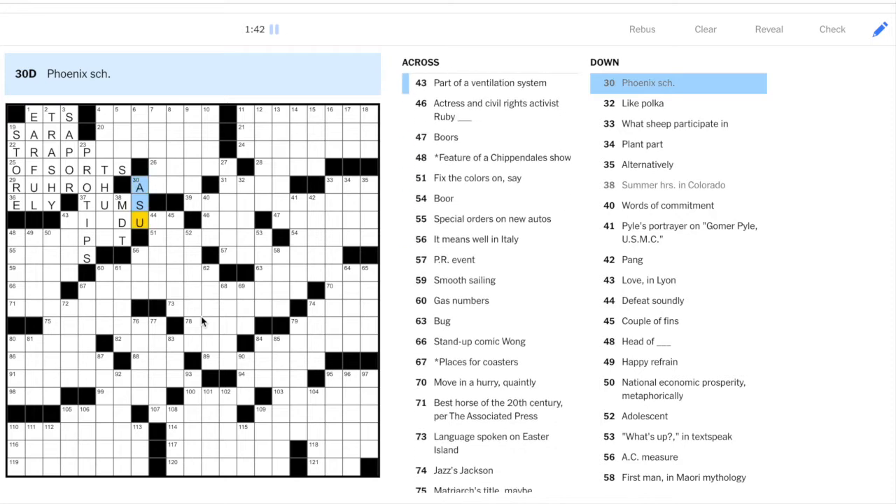
left_click(139, 187)
type("CLING")
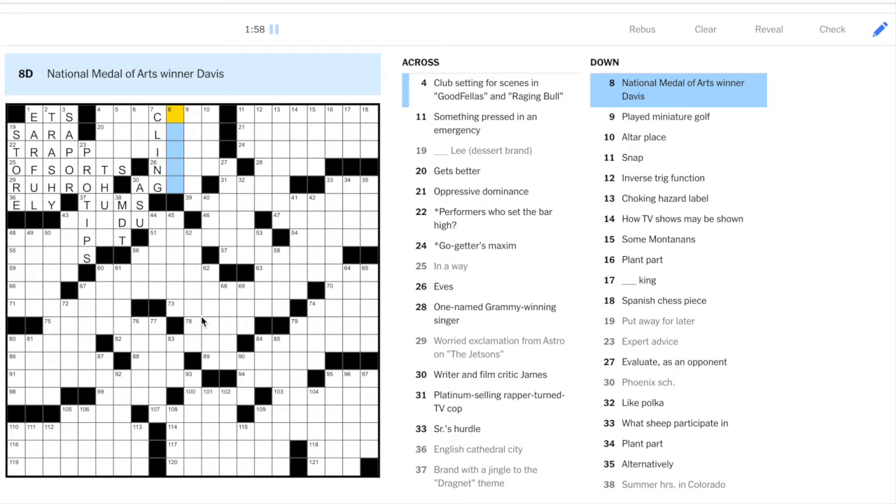
left_click(192, 114)
type("PUTTED")
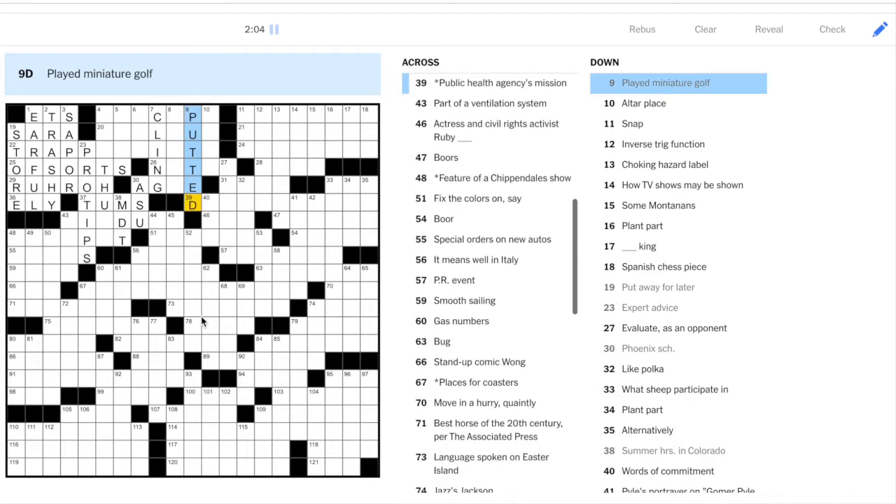
left_click(157, 169)
type("APSE")
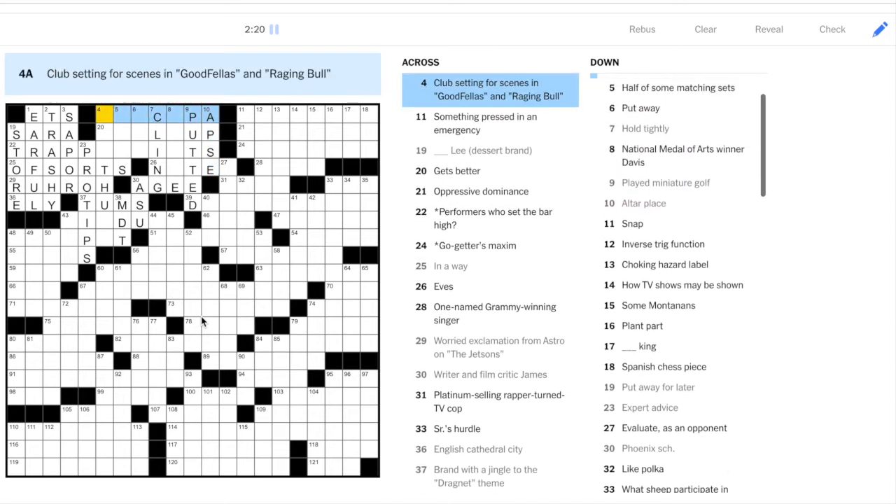
Type TH to complete THECOPA and HEALSUP, then select 22-Across TRAPPARTISTS.
scroll("up", 3)
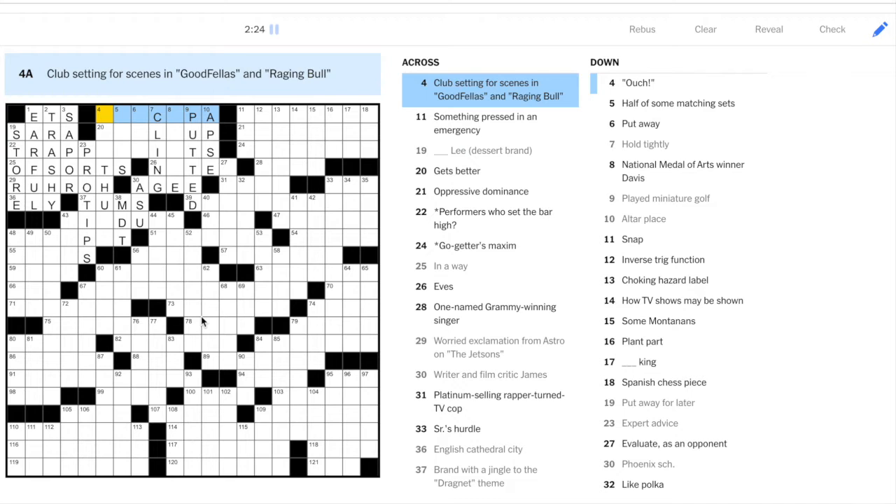
type("THECO")
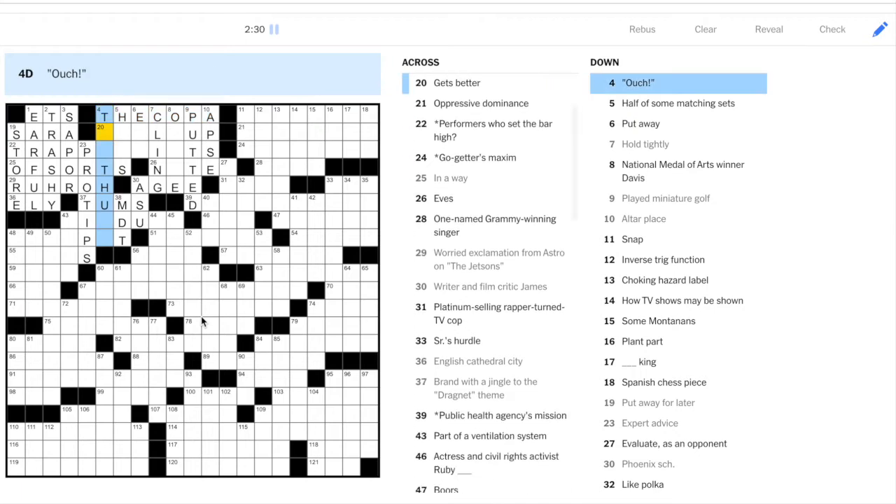
scroll("down", 3)
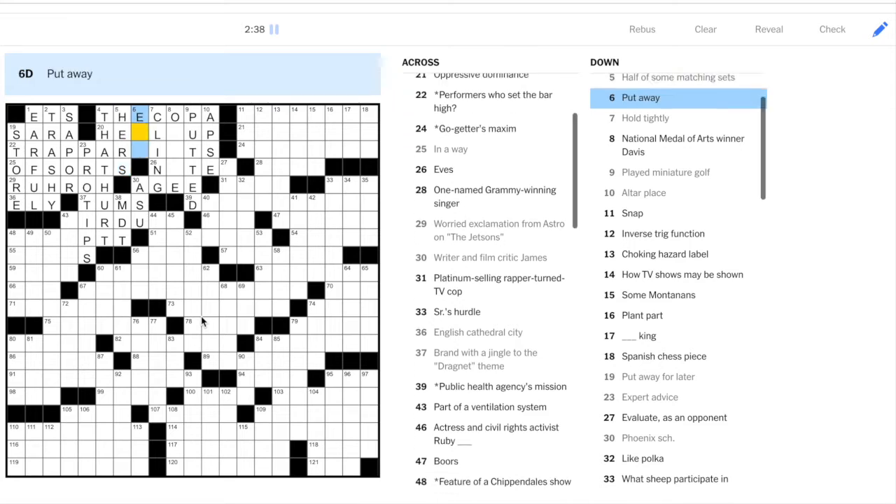
scroll("up", 3)
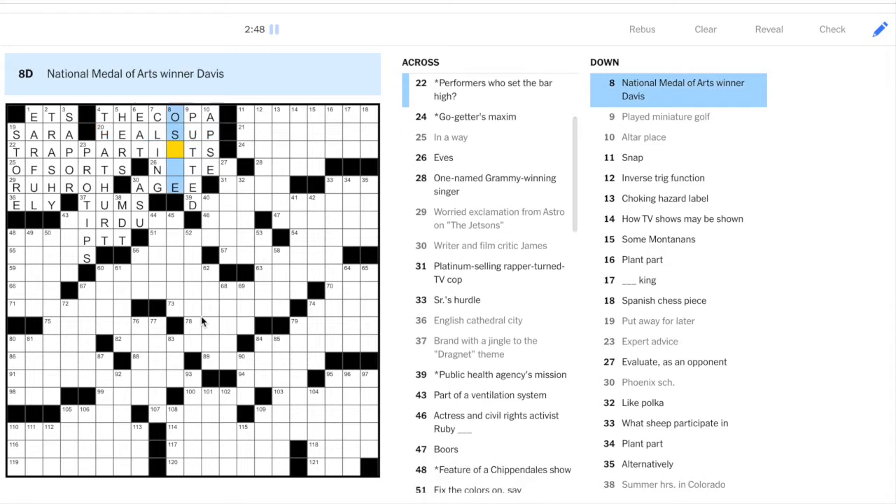
left_click(121, 151)
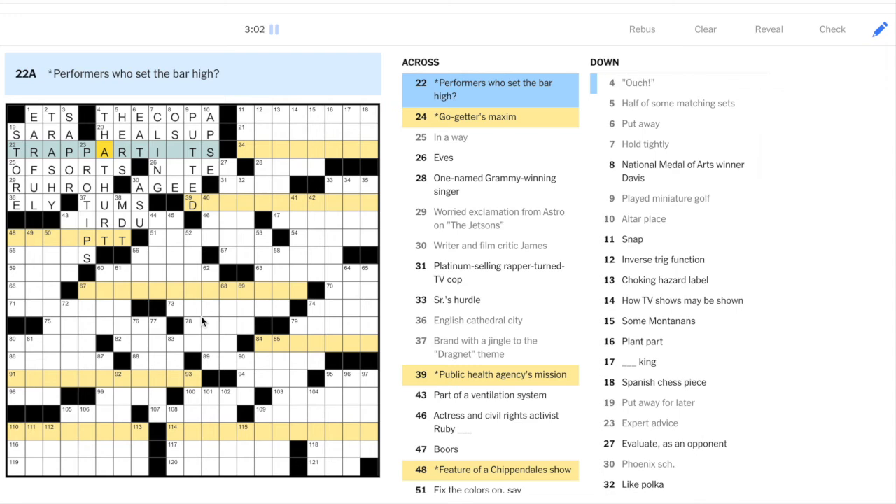
Type ITES so 26-Across reads NITES, starting 27-Down with S.
scroll("down", 3)
type("S")
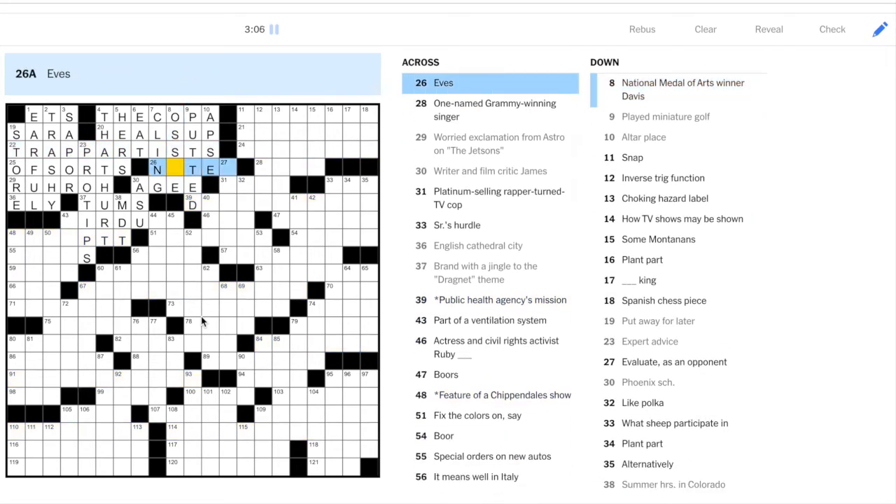
type("ITES")
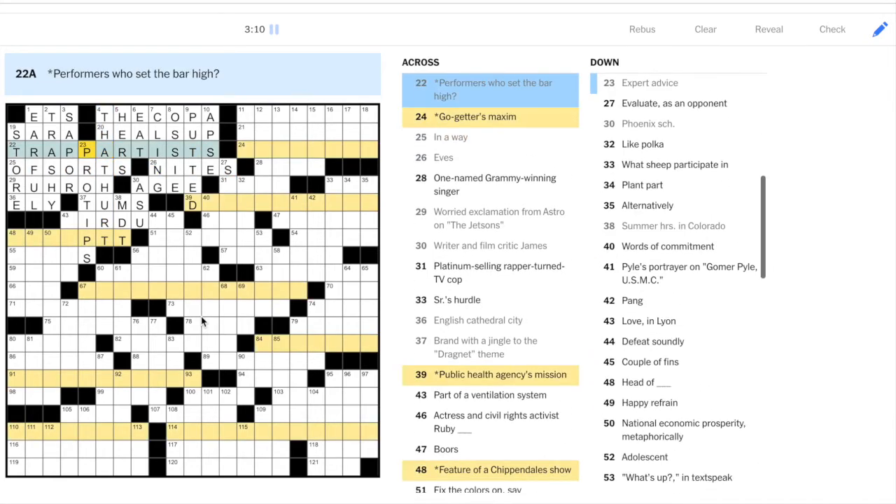
scroll("up", 3)
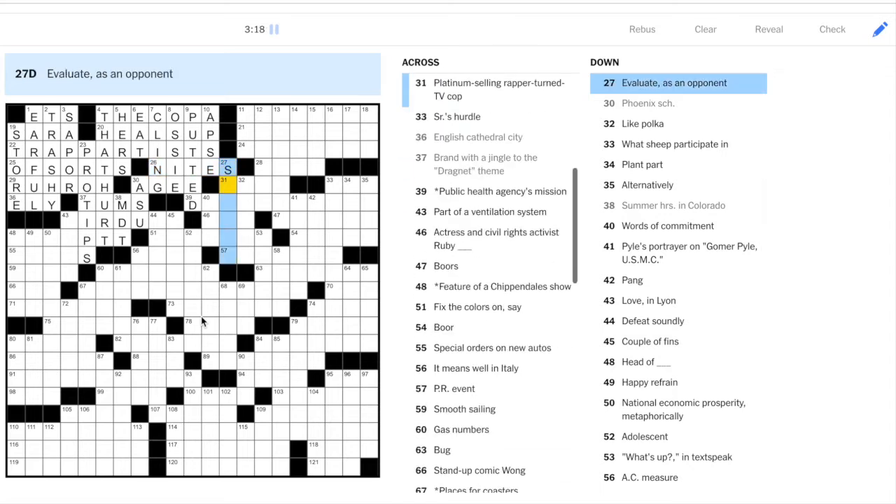
left_click(224, 181)
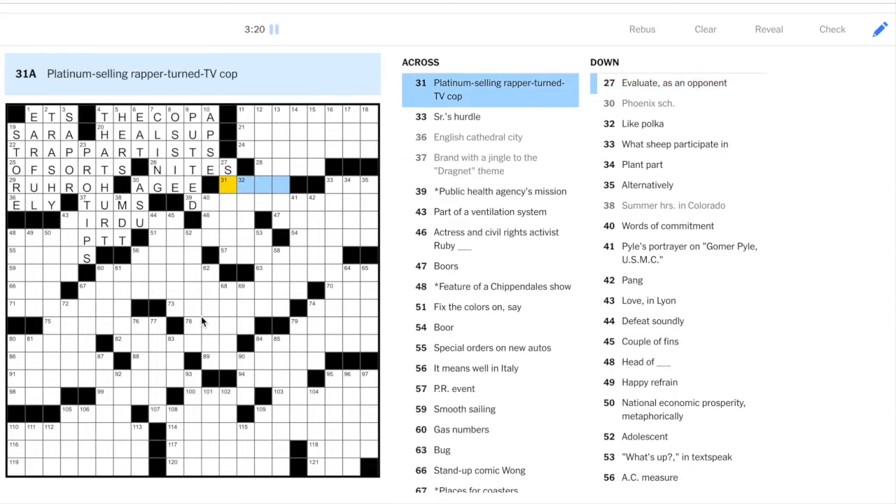
Finish 43-Across as AIRDUCT and move into the 48-Across Chippendales theme answer.
scroll("up", 3)
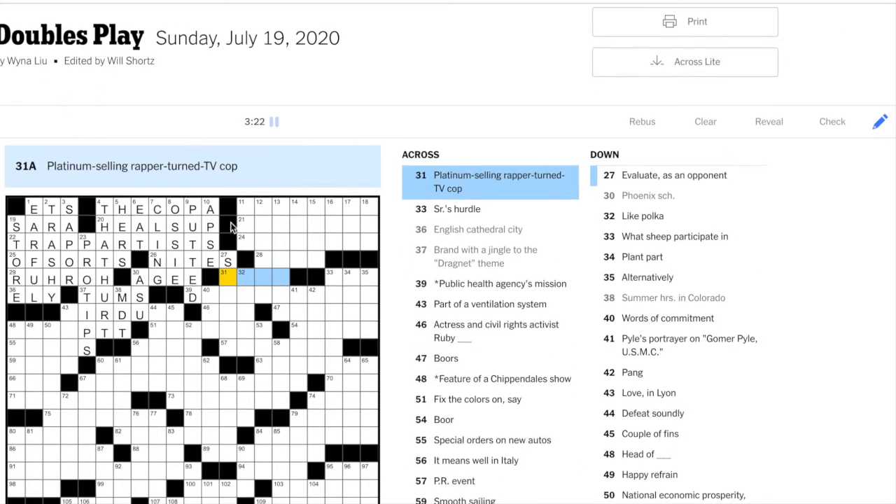
scroll("down", 3)
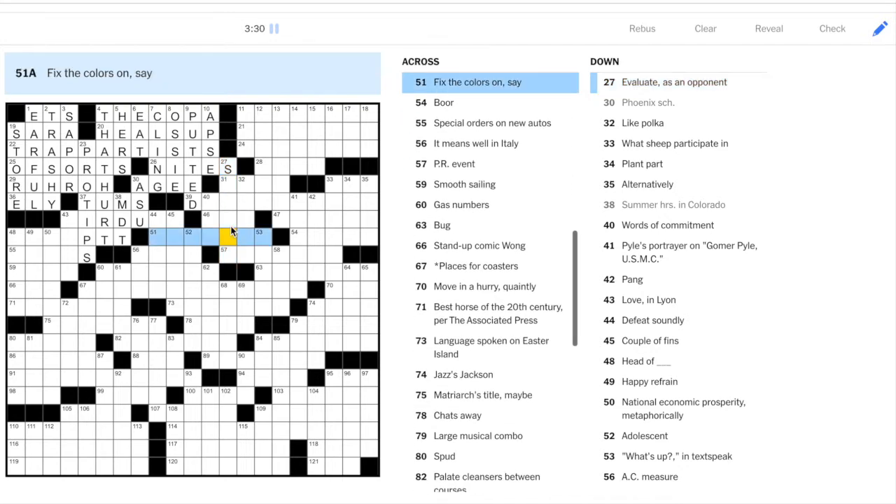
left_click(104, 221)
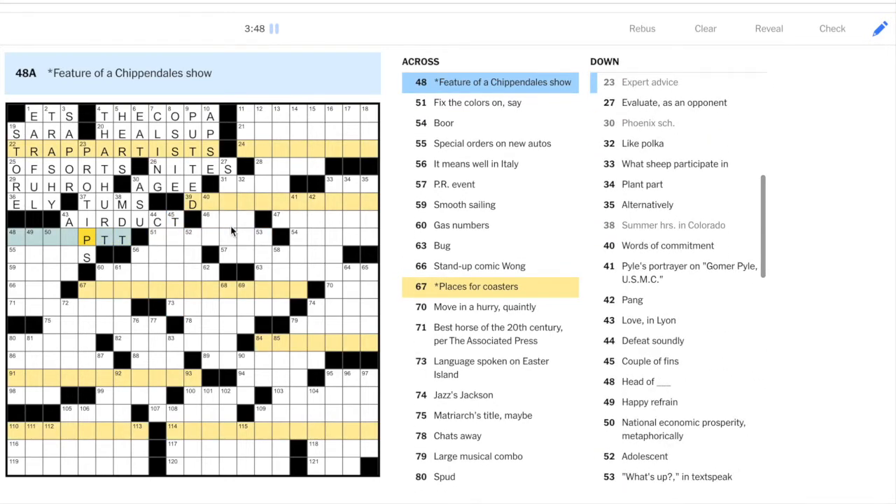
left_click(104, 117)
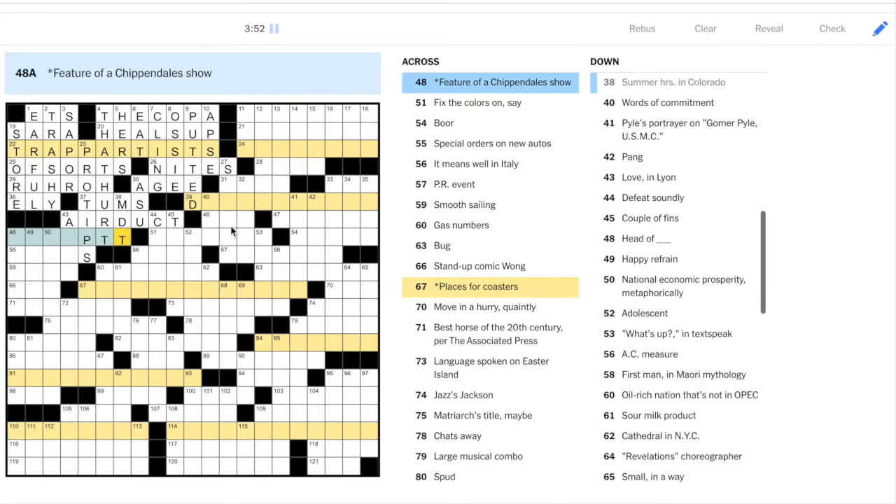
scroll("up", 3)
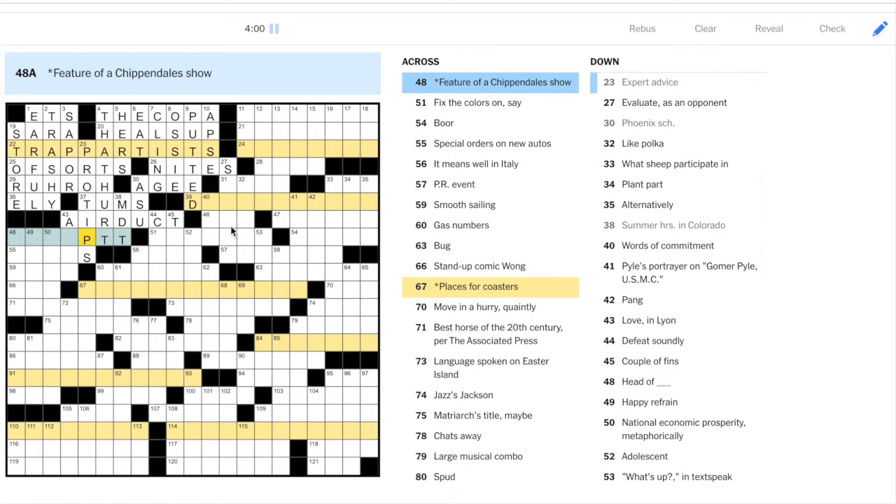
Type R into 48-Across, building the theme answer toward STRIPTT.
scroll("up", 3)
type("STT ")
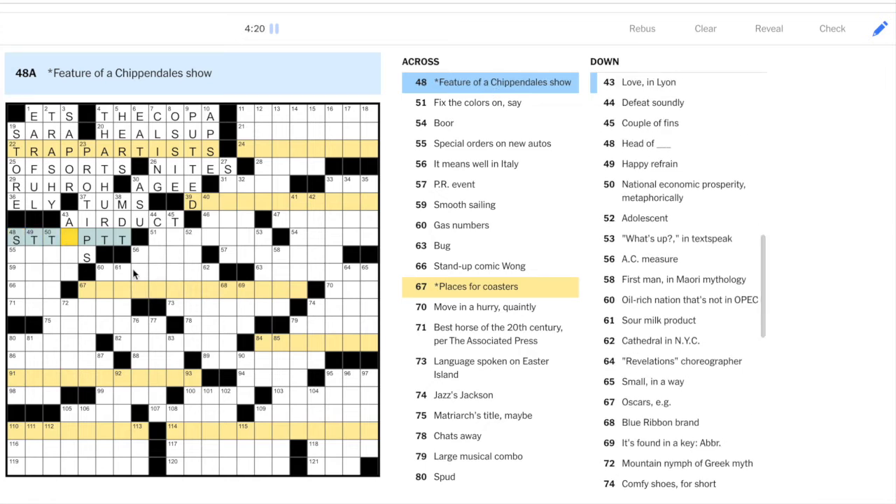
type("RI")
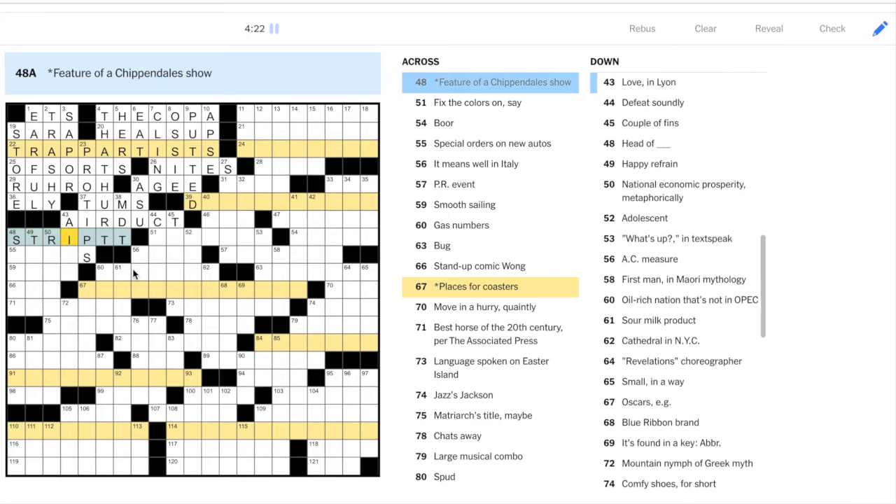
mouse_move(123, 254)
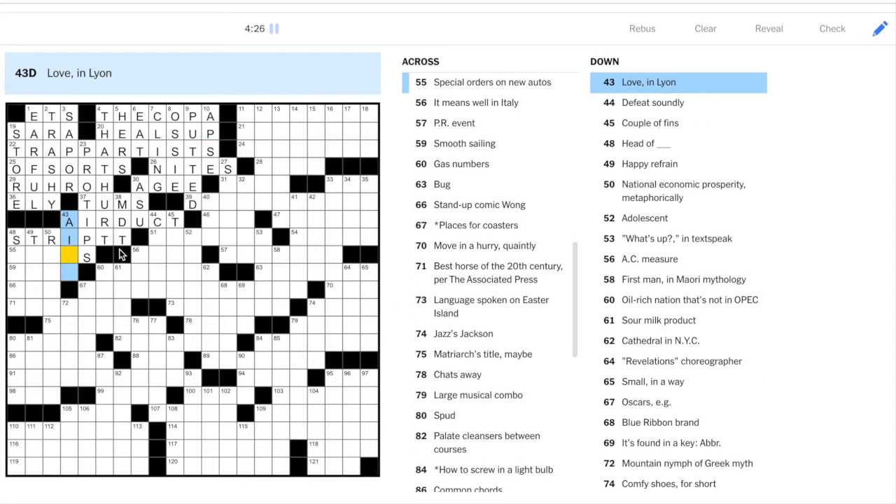
Fill left-side entries EASE, TRALA, RISINGTIDE, TRIMS and MANOWAR.
left_click(69, 257)
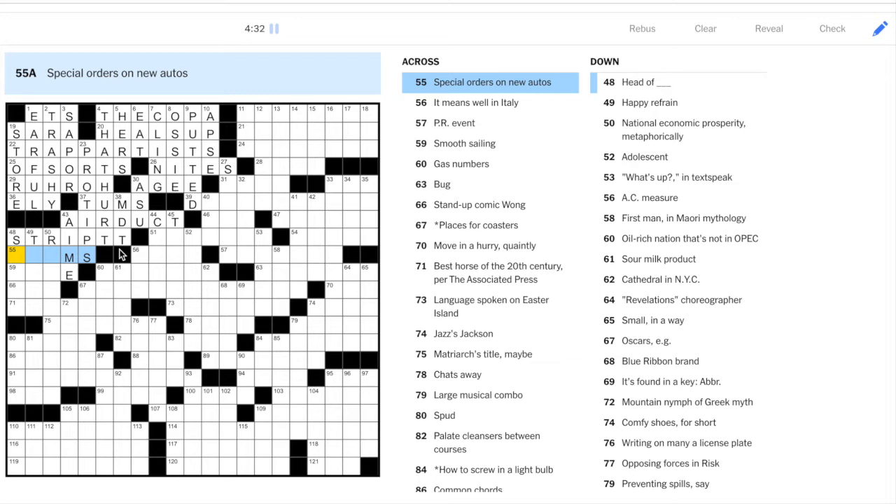
left_click(676, 82)
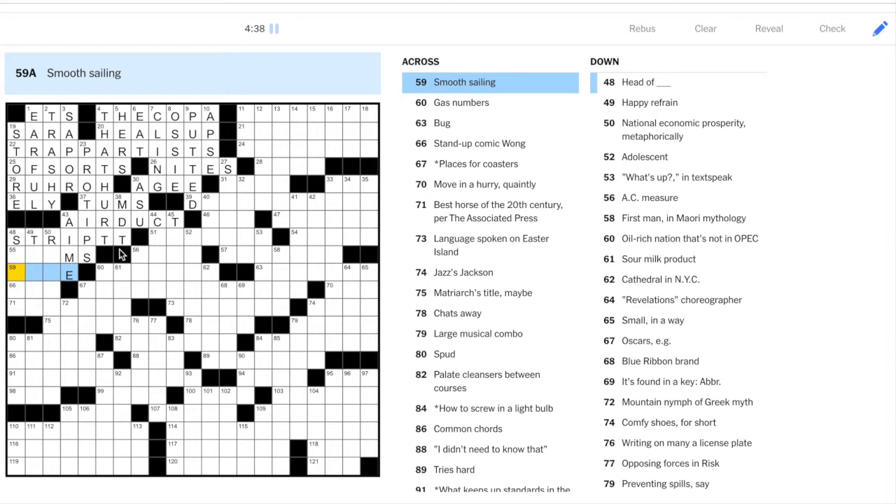
left_click(17, 285)
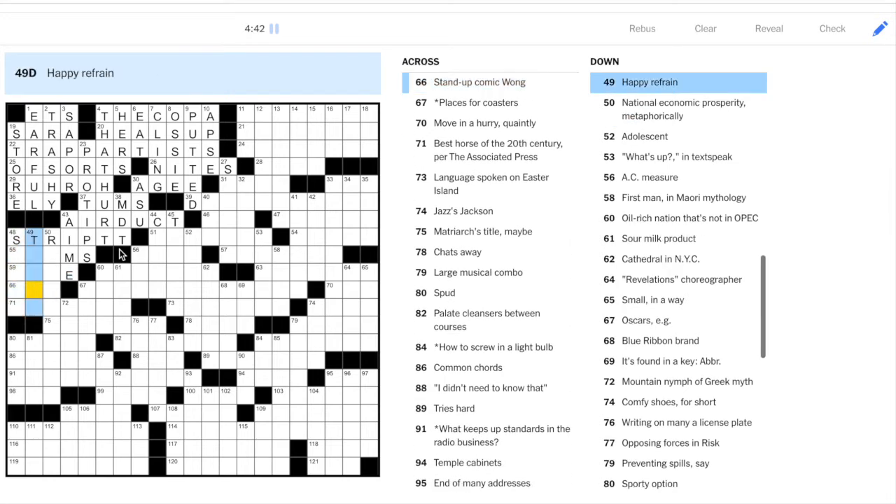
scroll("up", 3)
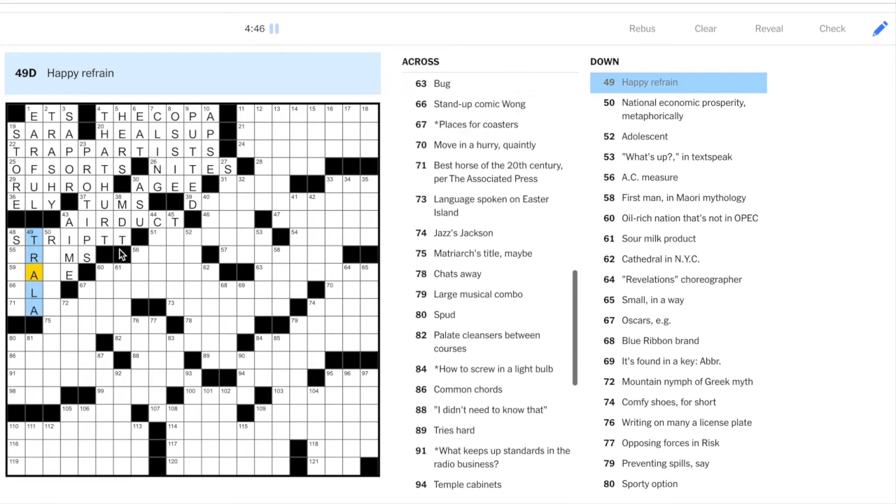
left_click(14, 256)
type("EAS")
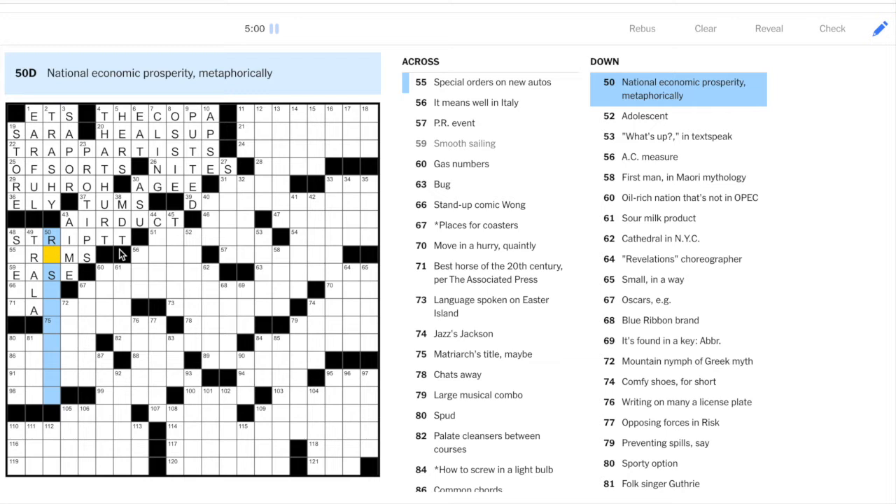
left_click(34, 256)
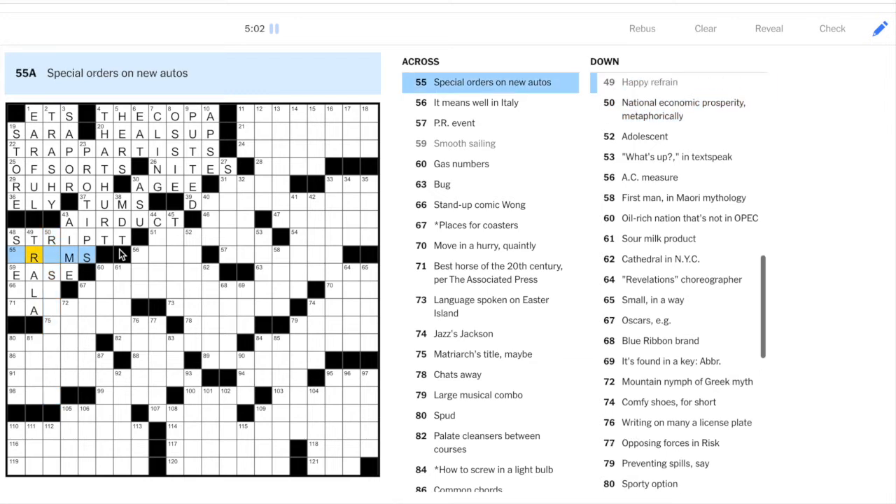
type("R")
left_click(69, 309)
type("MANOWAR")
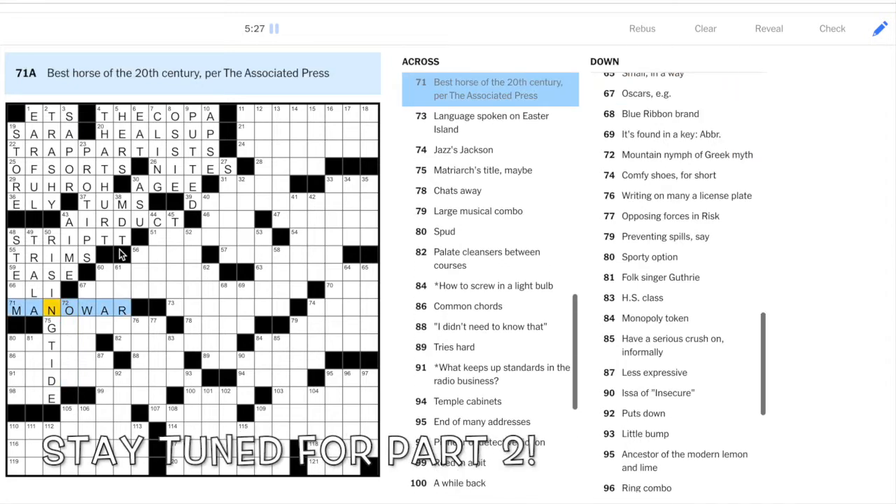
Enter GRANDMA, TMI, TATER, TRIADS and POE in the lower-left area.
left_click(13, 238)
type("ARMIES")
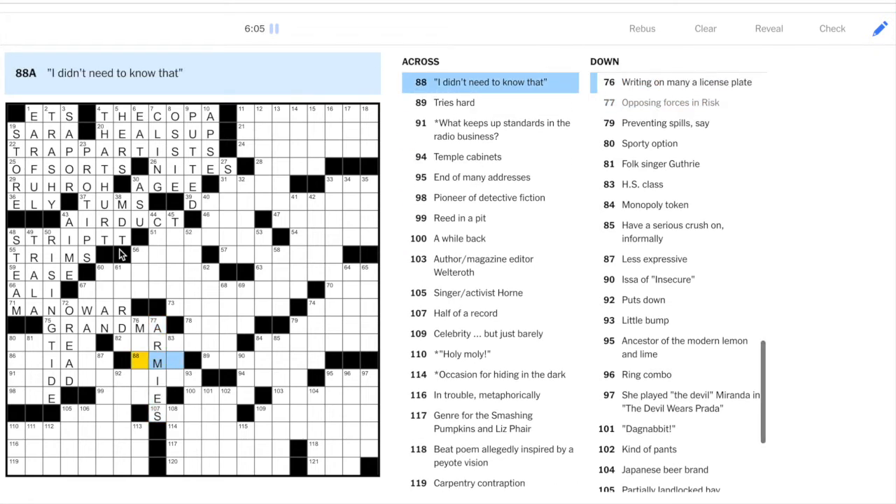
type("TI")
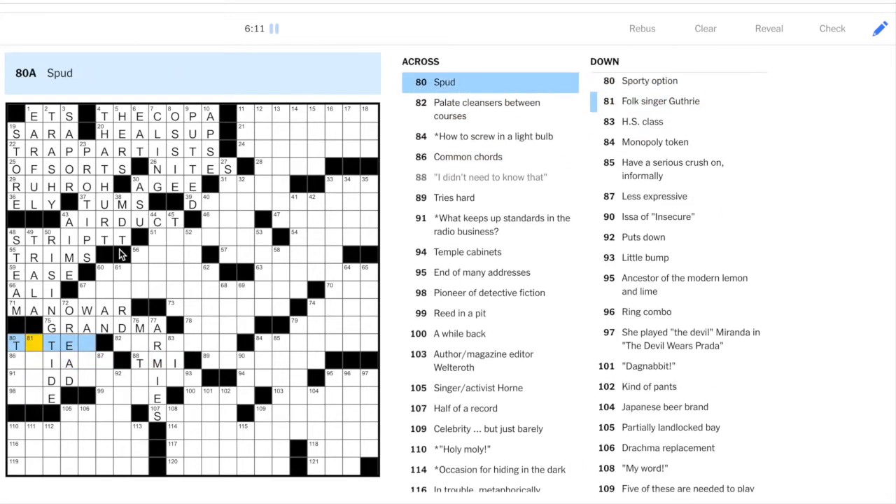
left_click(16, 344)
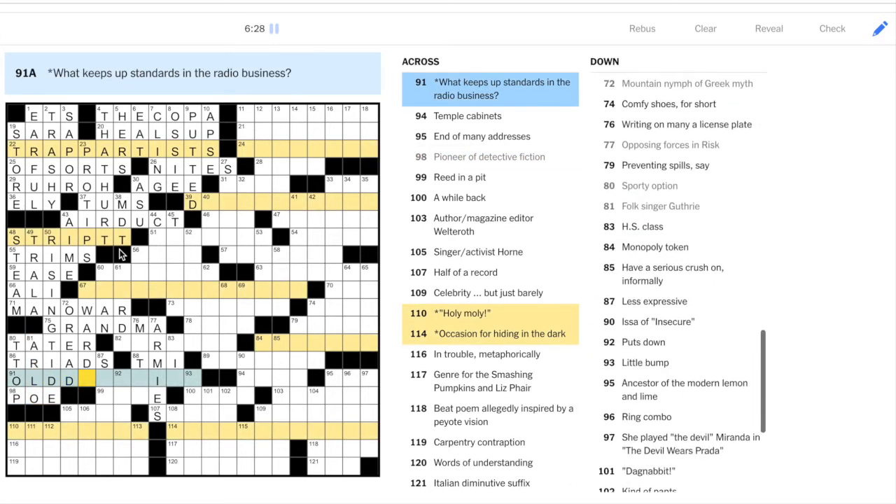
Scroll the grid to view 91-Across, still reading OLDD.
scroll("up", 3)
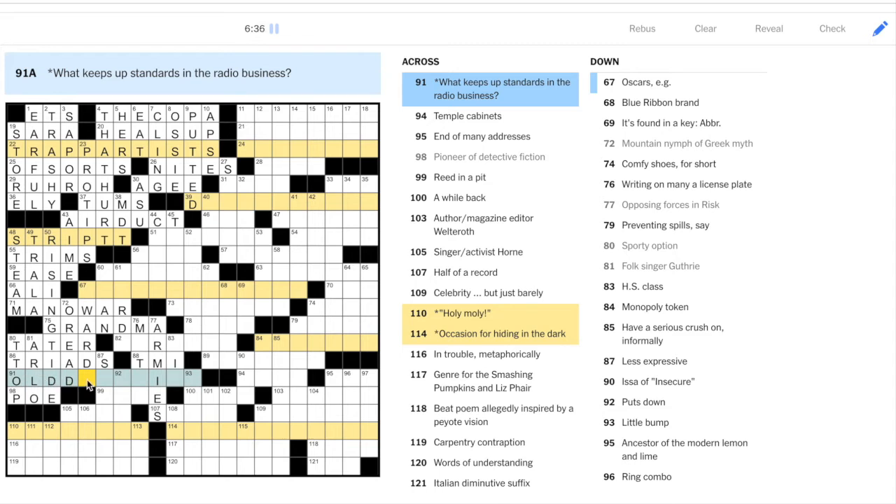
mouse_move(88, 383)
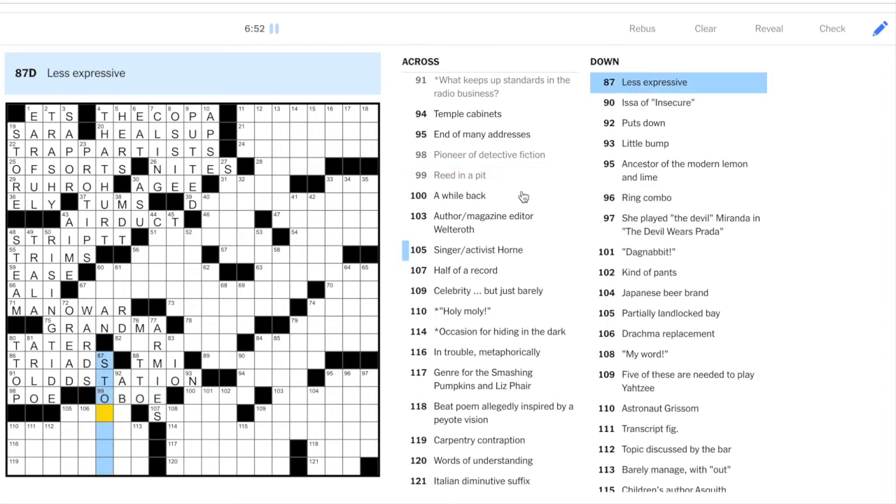
Enter OCTANES at 60-Across, BENE at 56-Across, LENA at 106-Across, and begin 67-Across.
left_click(478, 250)
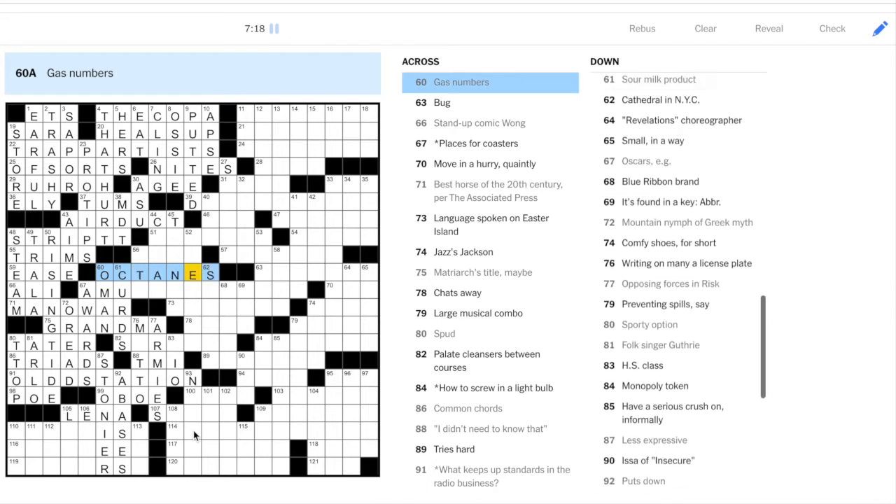
left_click(140, 254)
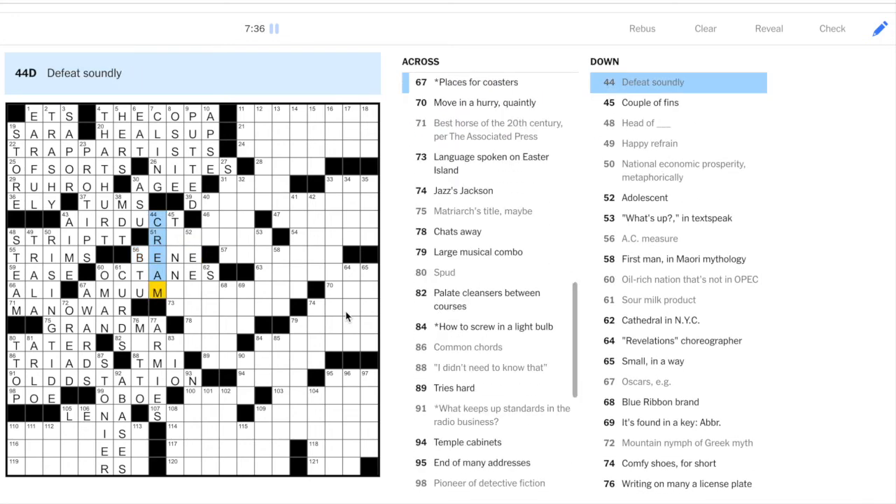
Finish 67-Across as AMUUMENTPARKS, partly filling 52-Down (Adolescent).
left_click(157, 292)
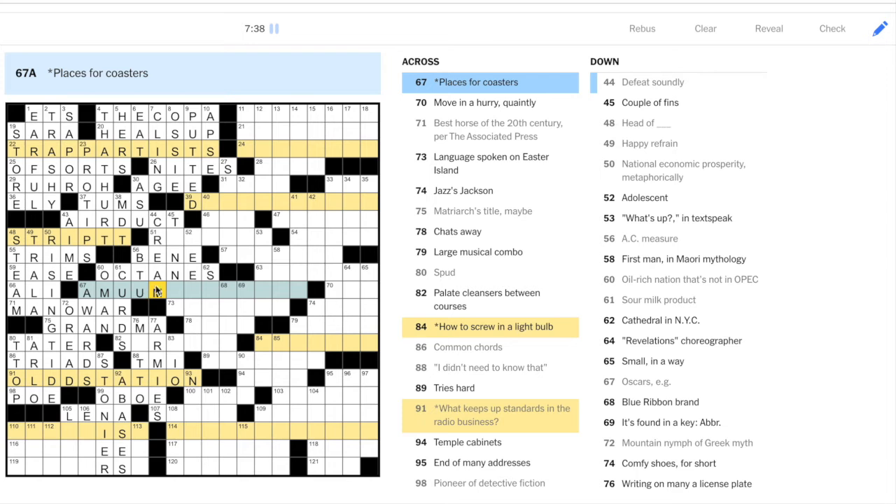
scroll("down", 3)
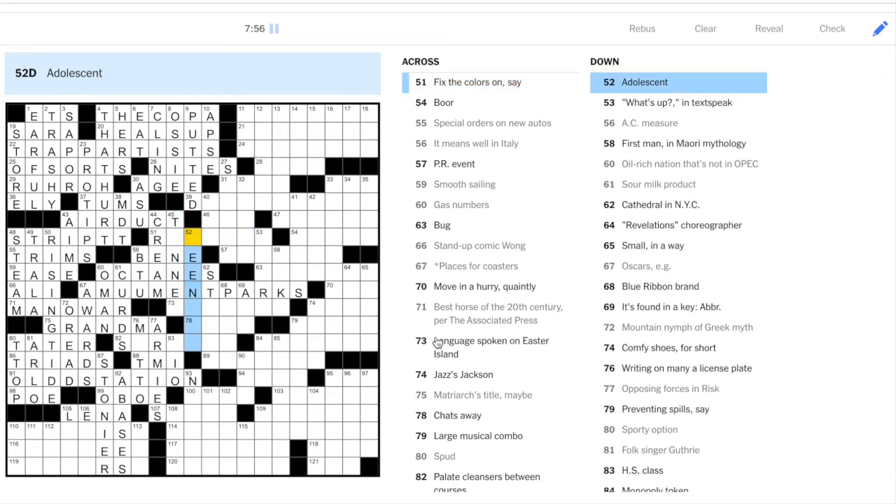
Enter GABS at 78-Across, SORBETS at 83-Across and APA at 73-Across.
scroll("down", 3)
type("TEENAGE")
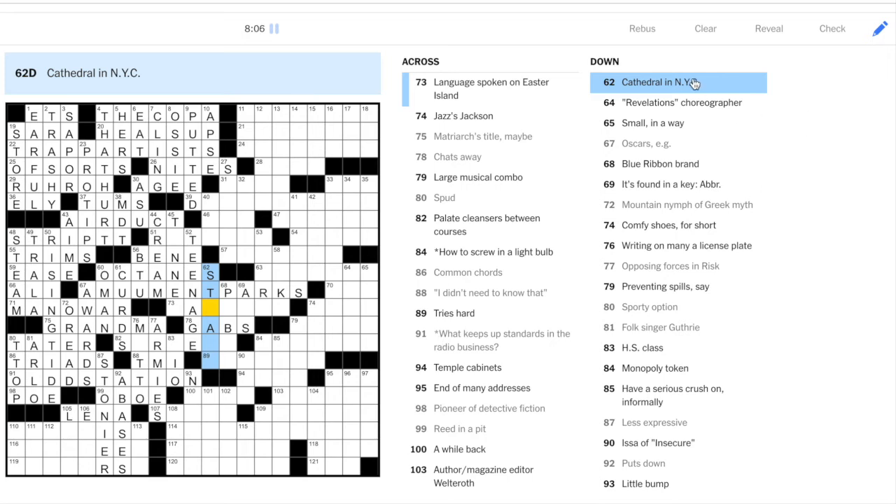
scroll("down", 3)
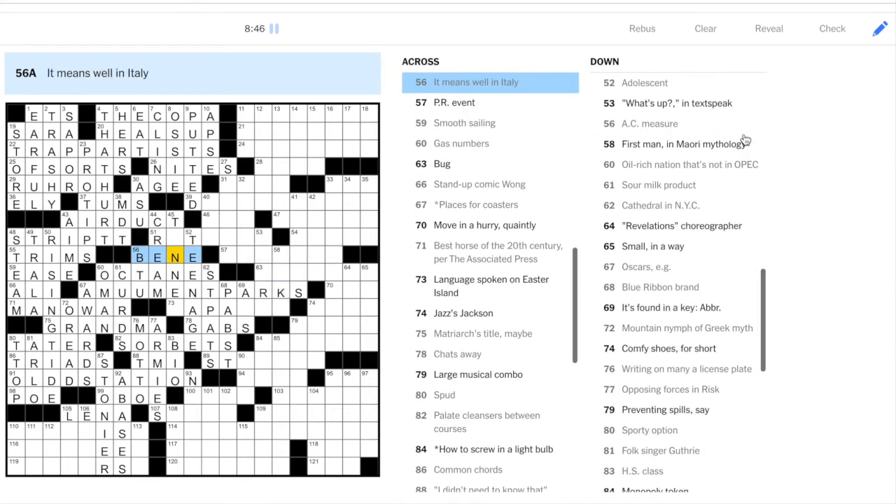
Fill RETOUCH at 51-Across plus ICET, DIZZ and DEE, and start 57-Across as PH.
left_click(192, 238)
type("E")
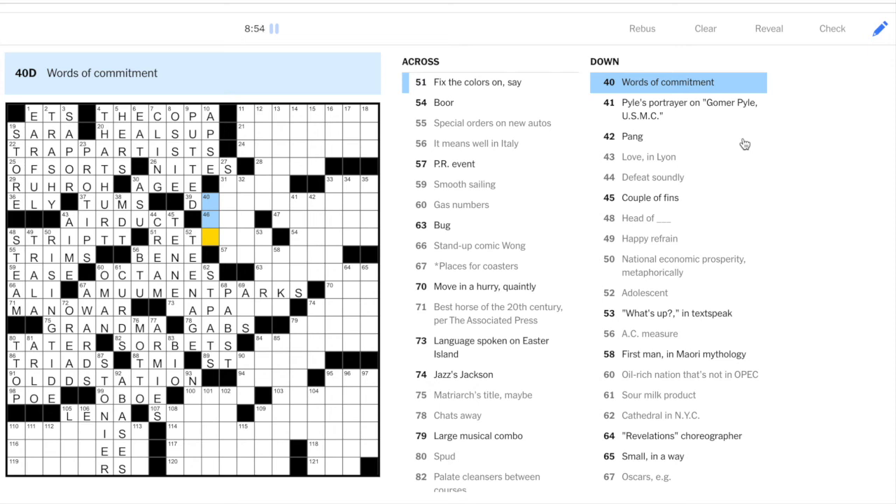
scroll("up", 3)
type("IDO")
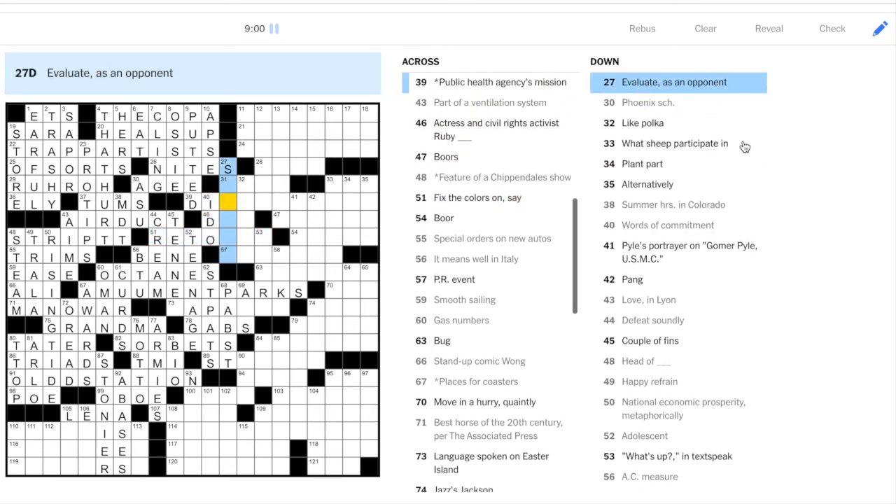
scroll("up", 3)
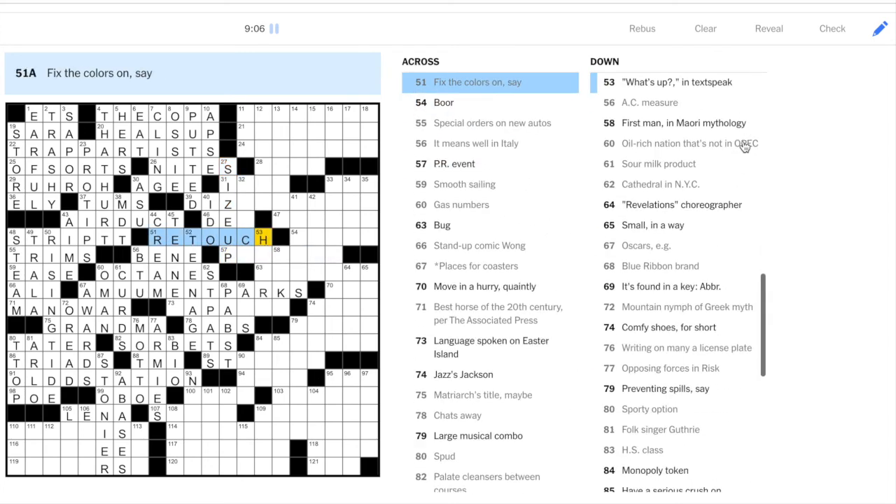
left_click(676, 82)
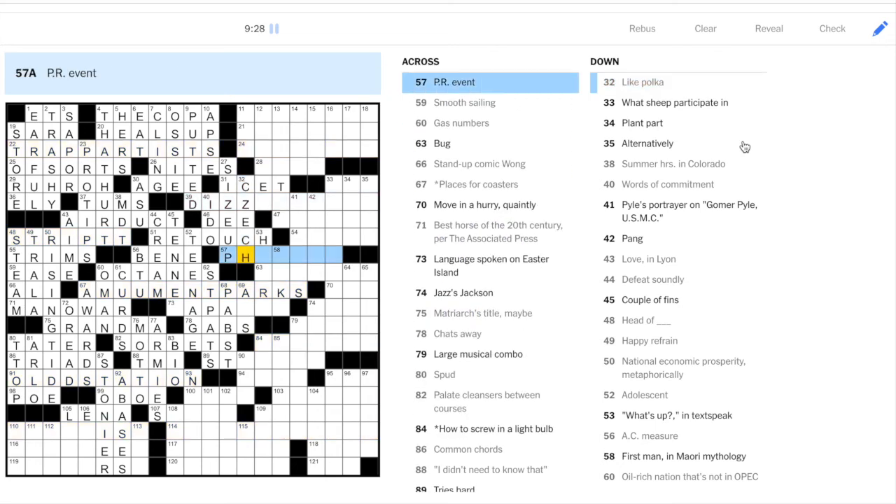
Enter PHOTOOP at 57-Across and RAPANUI at 73-Across, reopening 39-Across at DIZZ.
type("PHOTOOP")
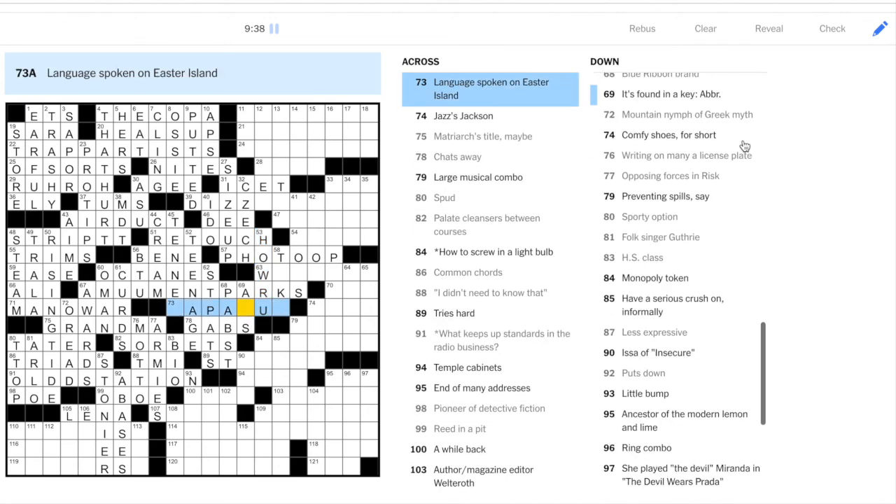
scroll("up", 3)
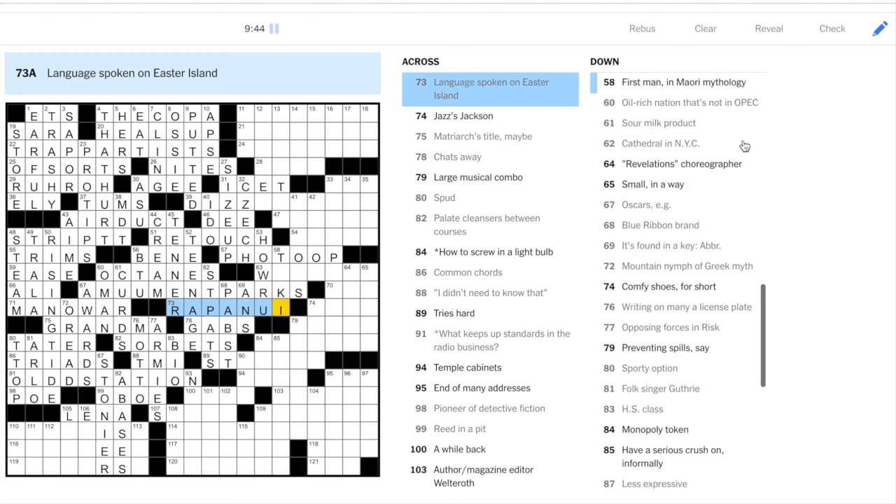
left_click(683, 82)
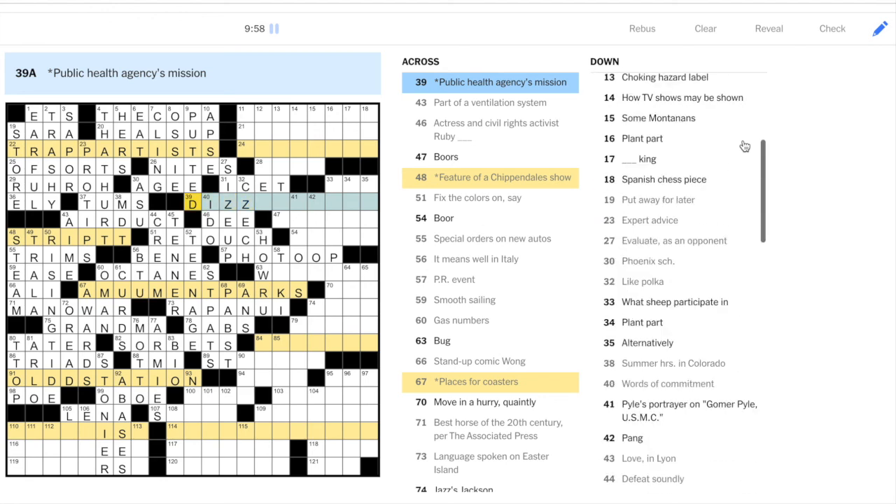
scroll("down", 3)
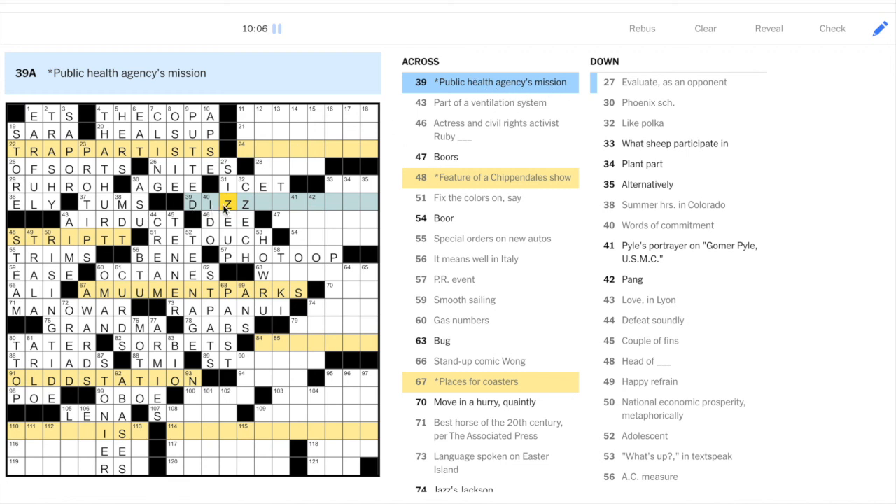
scroll("up", 3)
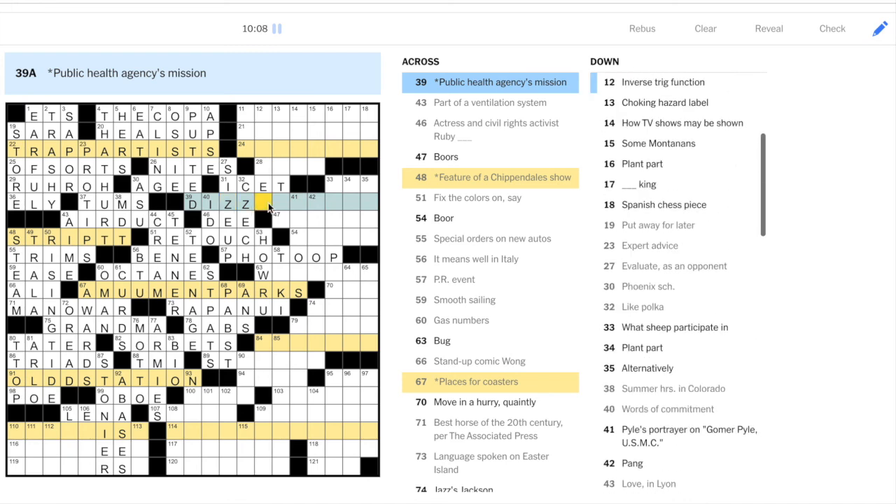